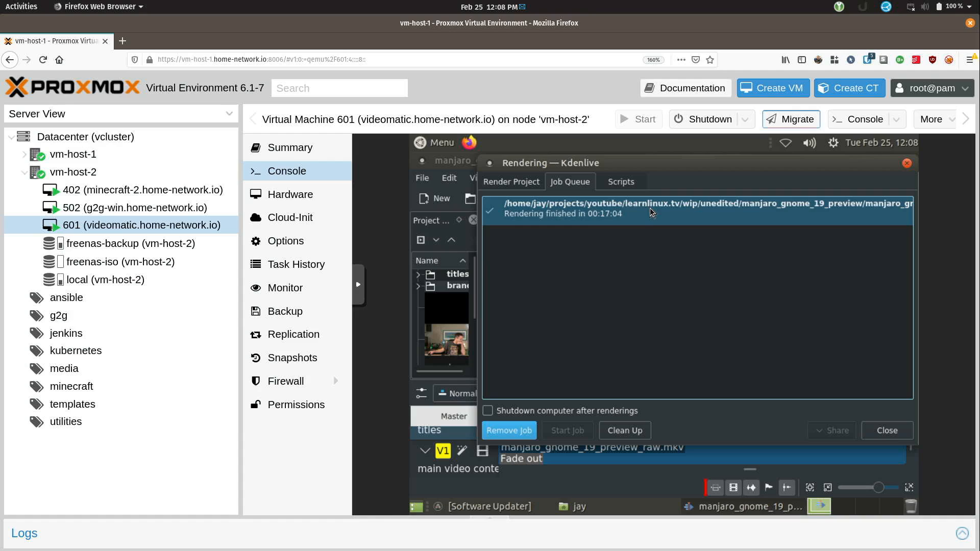
{"action": "mouse_move", "coordinate": [684, 221]}
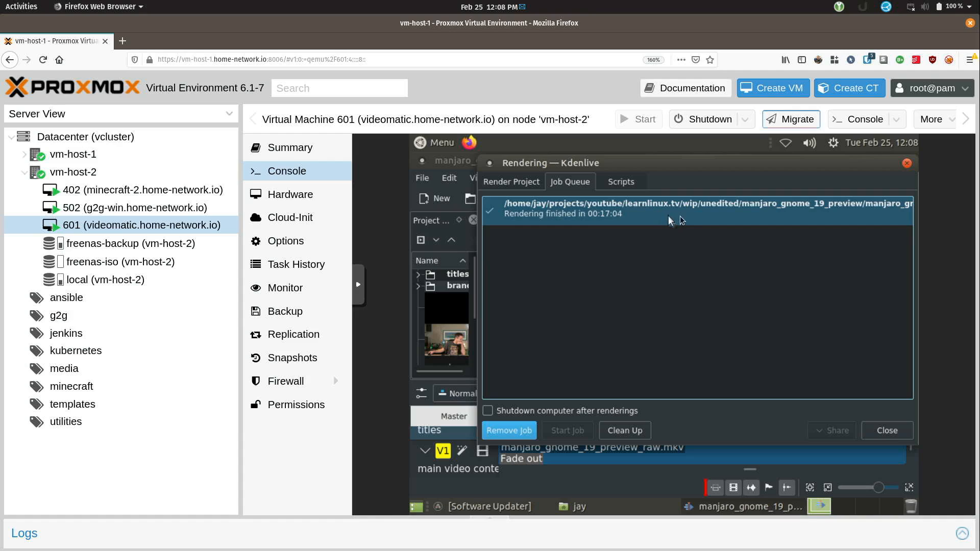
{"action": "mouse_move", "coordinate": [713, 213]}
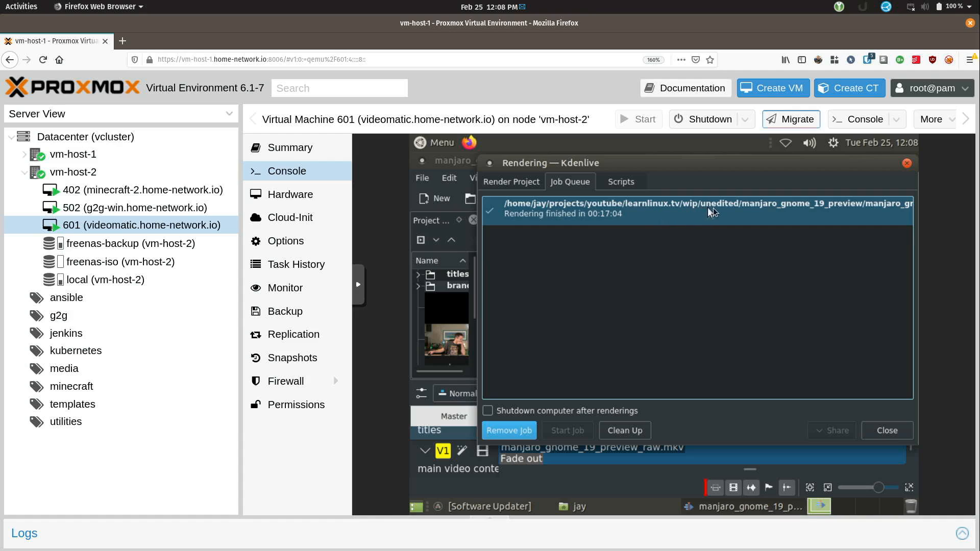
{"action": "mouse_move", "coordinate": [822, 211]}
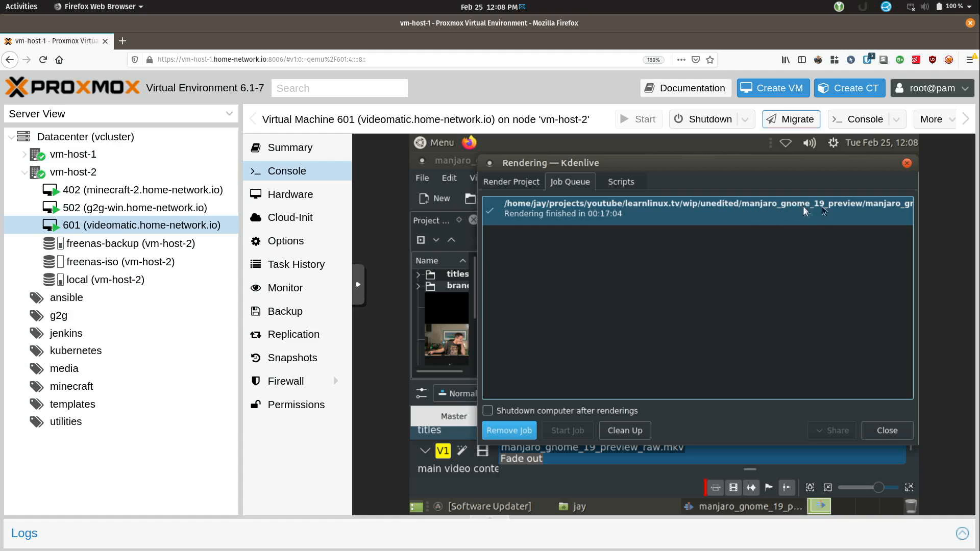
{"action": "mouse_move", "coordinate": [824, 215]}
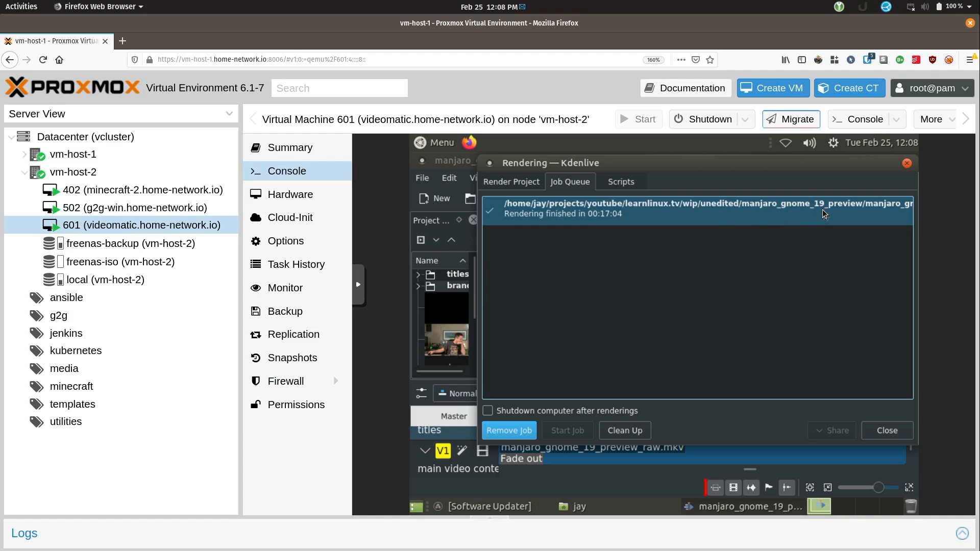
{"action": "mouse_move", "coordinate": [878, 335]}
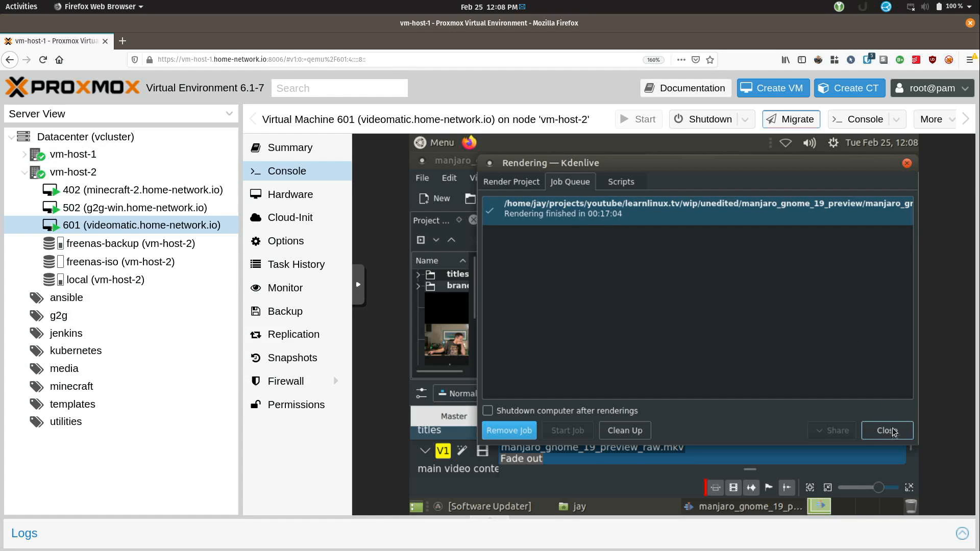
Step: Dismiss the finished render queue, quit the Kdenlive project, and close the Caja home folder window
{"action": "left_click", "coordinate": [888, 430]}
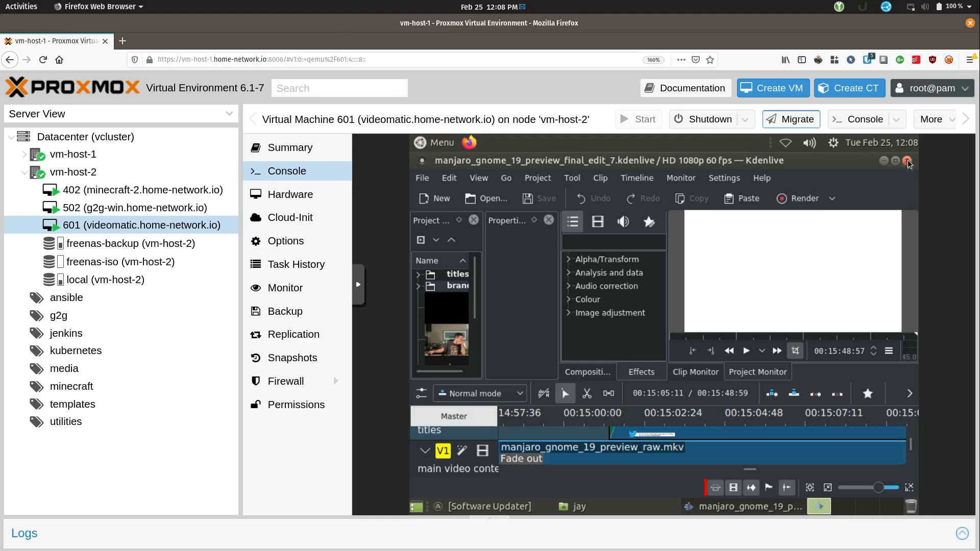
{"action": "left_click", "coordinate": [908, 161]}
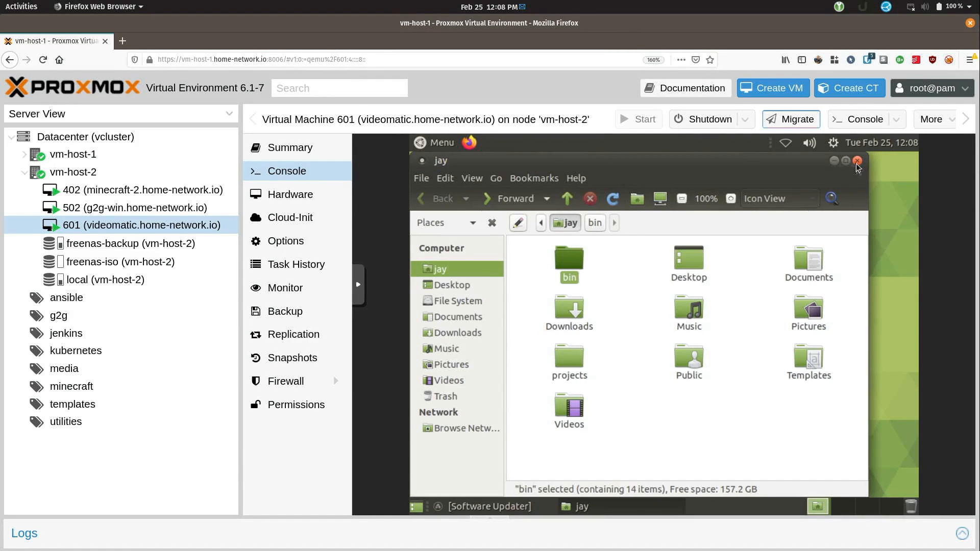
{"action": "left_click", "coordinate": [857, 160]}
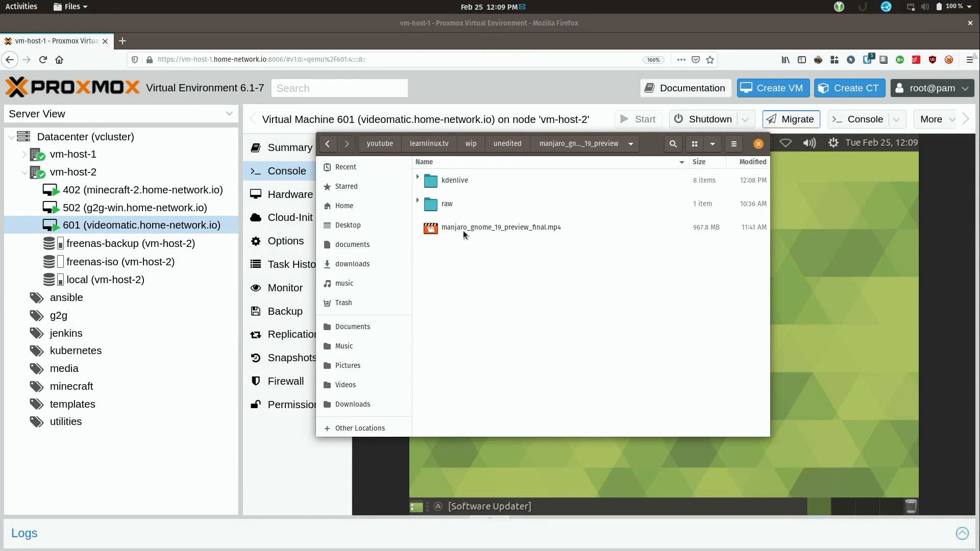
Step: Select manjaro_gnome_19_preview_final.mp4 (967.8 MB) in the preview folder
{"action": "left_click", "coordinate": [502, 228]}
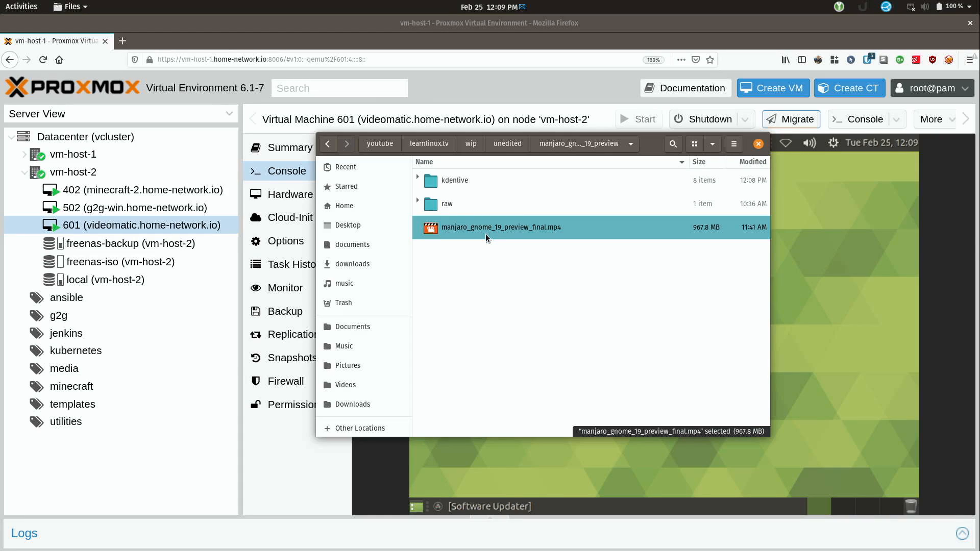